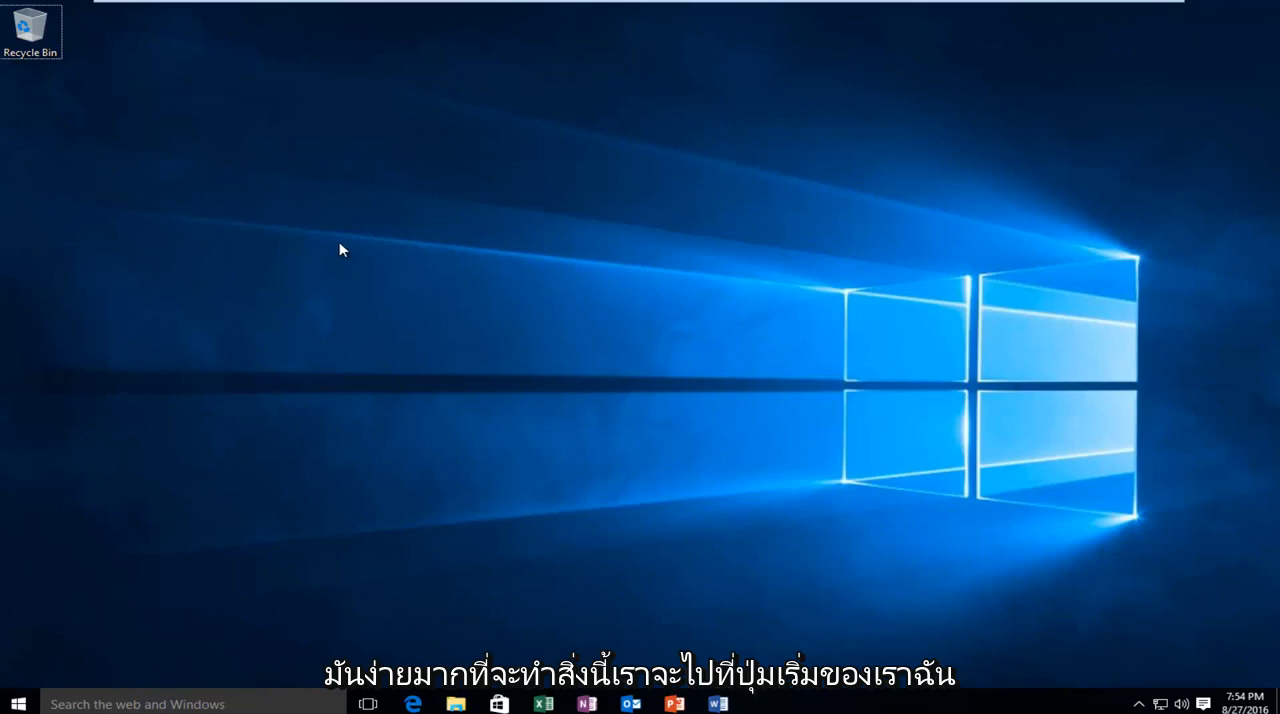
mouse_move(100, 630)
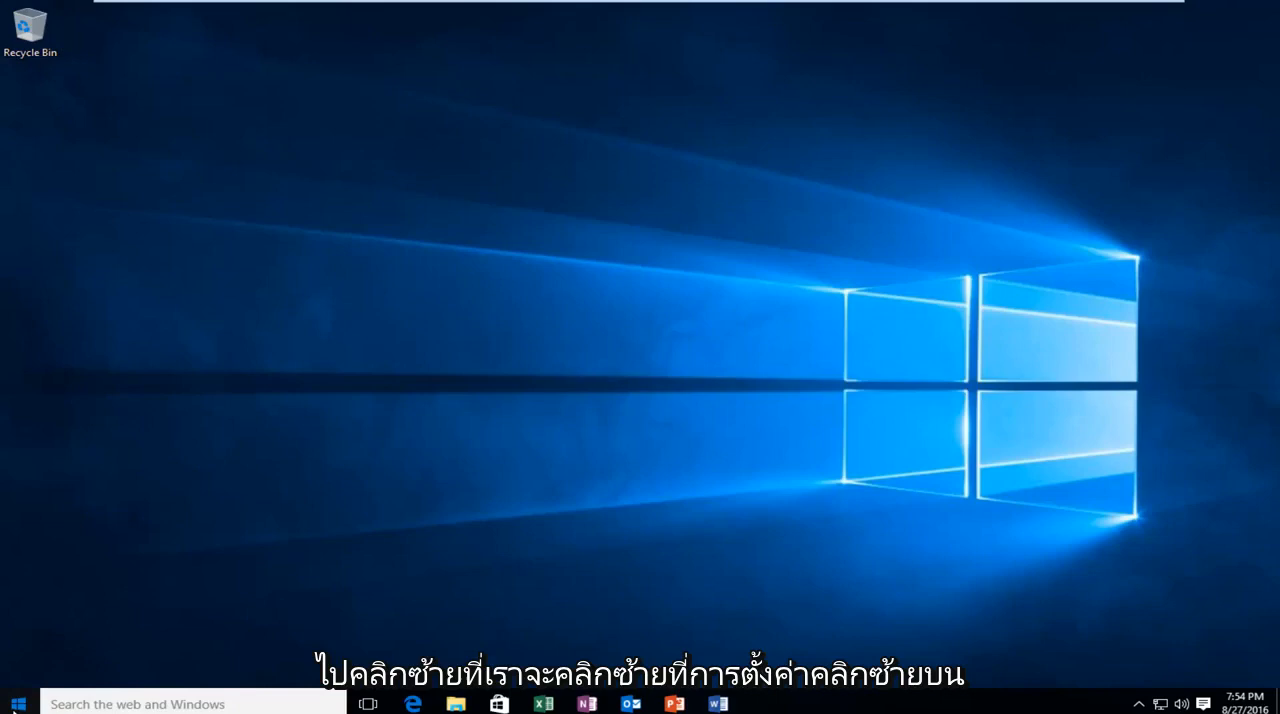
Bring up the Start menu from the taskbar.
left_click(16, 704)
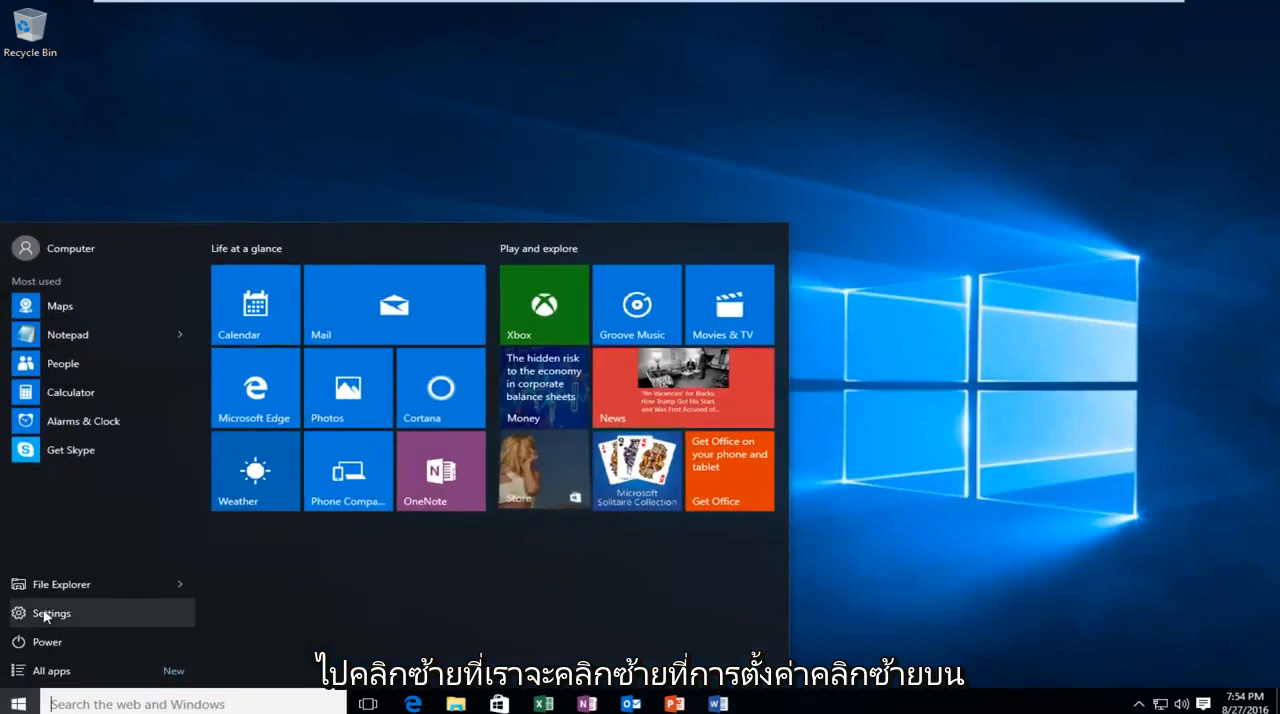
Go from the Start menu into Settings and its System category.
left_click(52, 612)
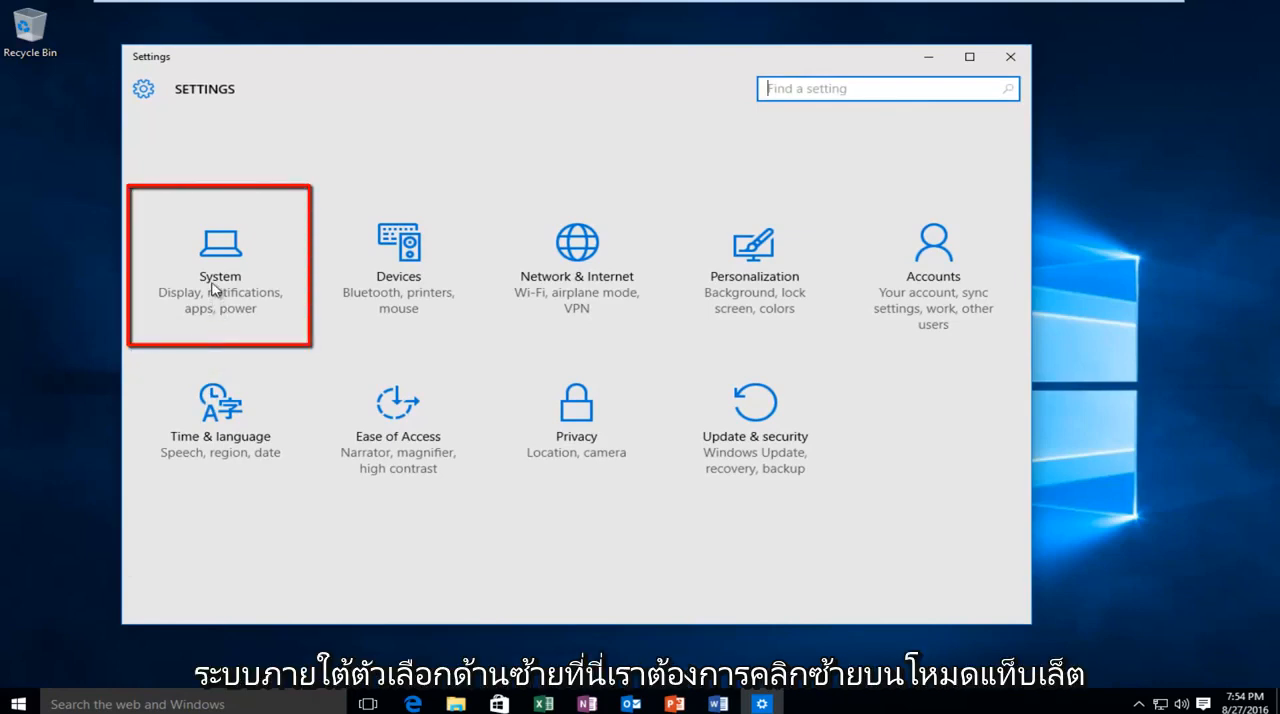
left_click(220, 264)
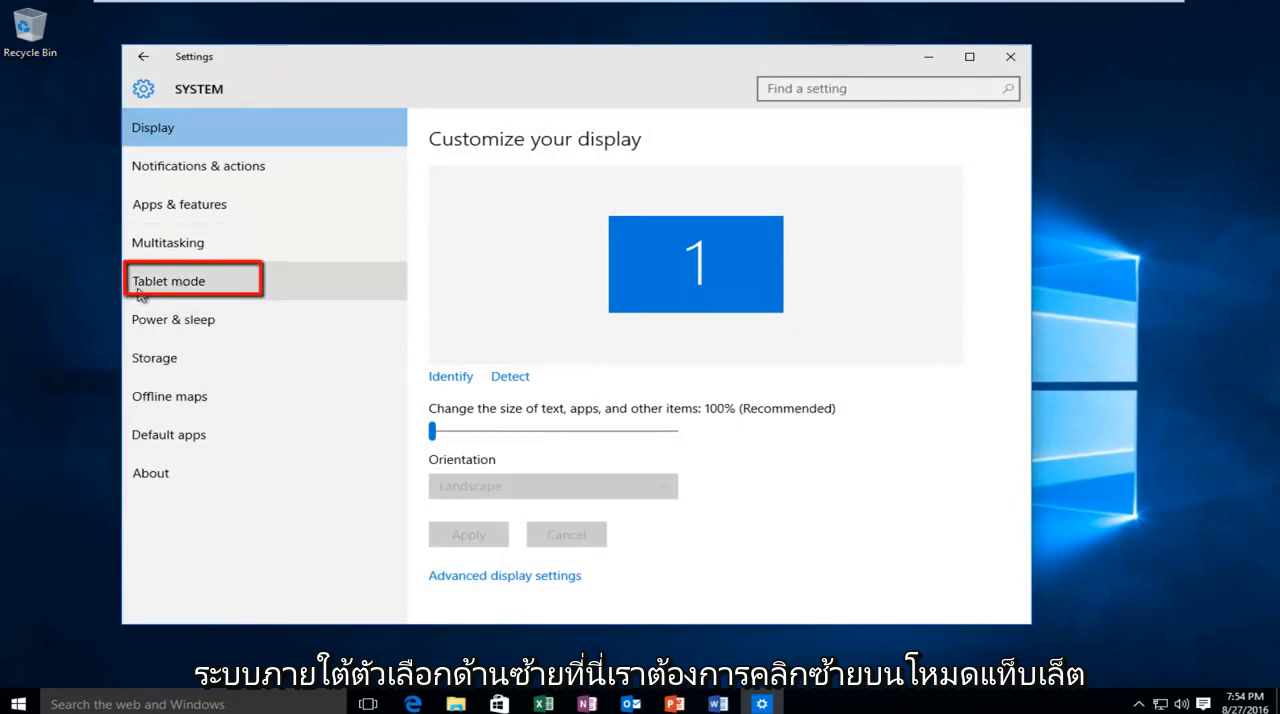
Show the Tablet mode page, where tablet mode is currently off.
left_click(168, 280)
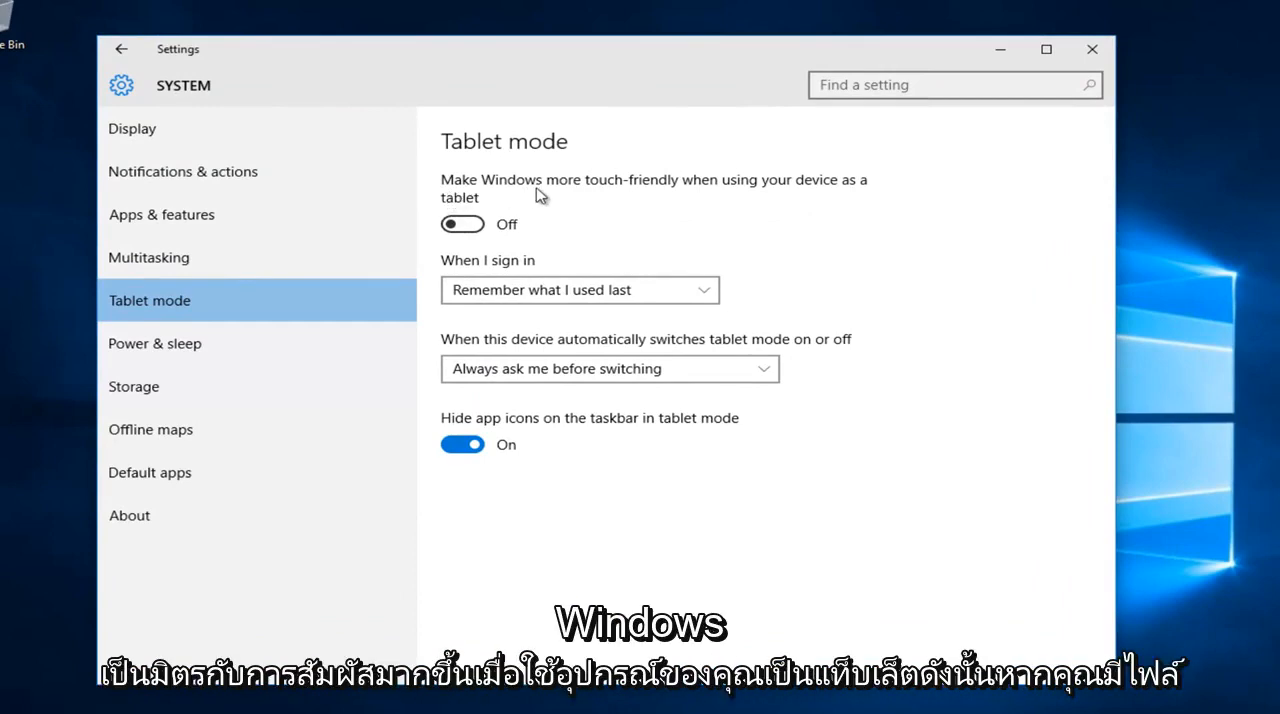
mouse_move(716, 196)
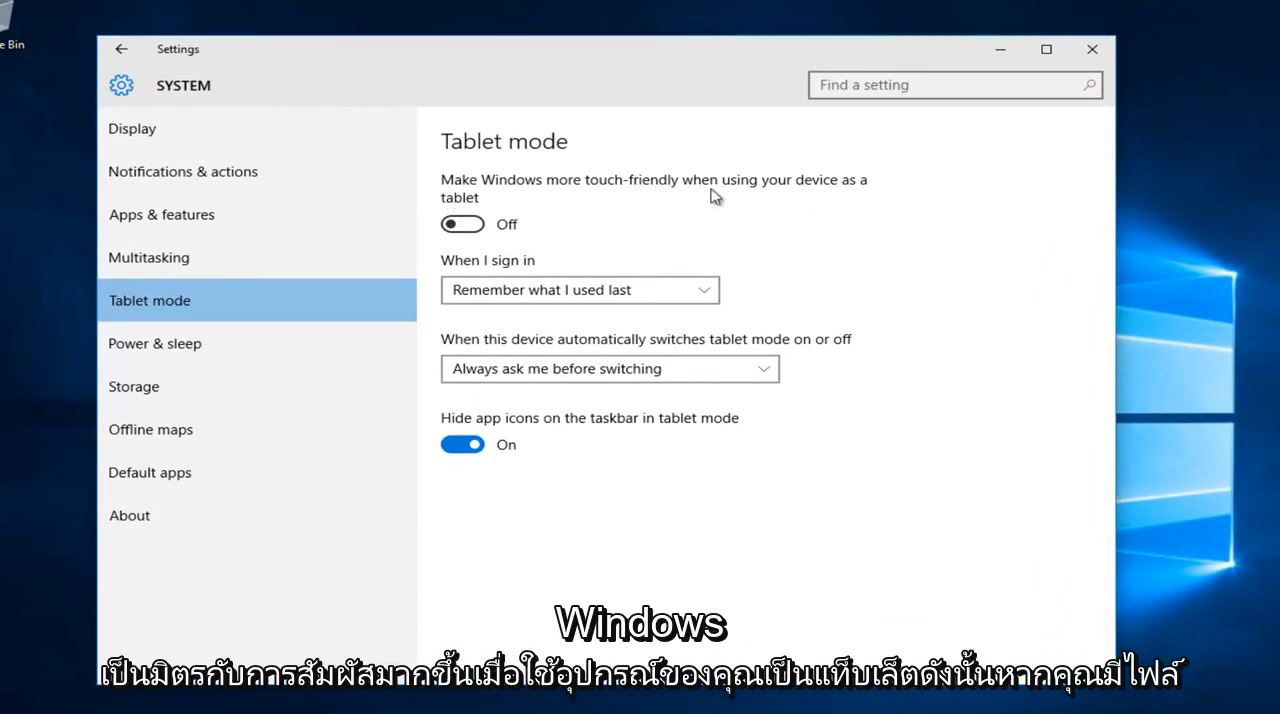
mouse_move(528, 206)
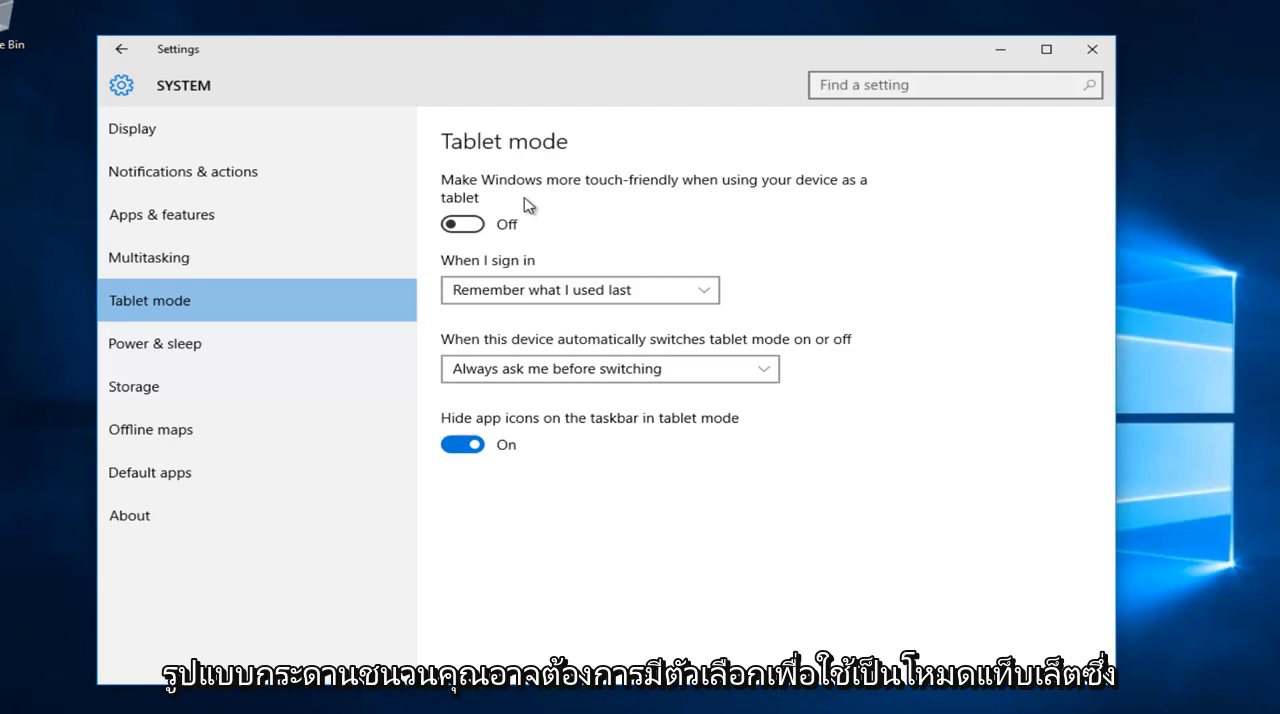
mouse_move(548, 196)
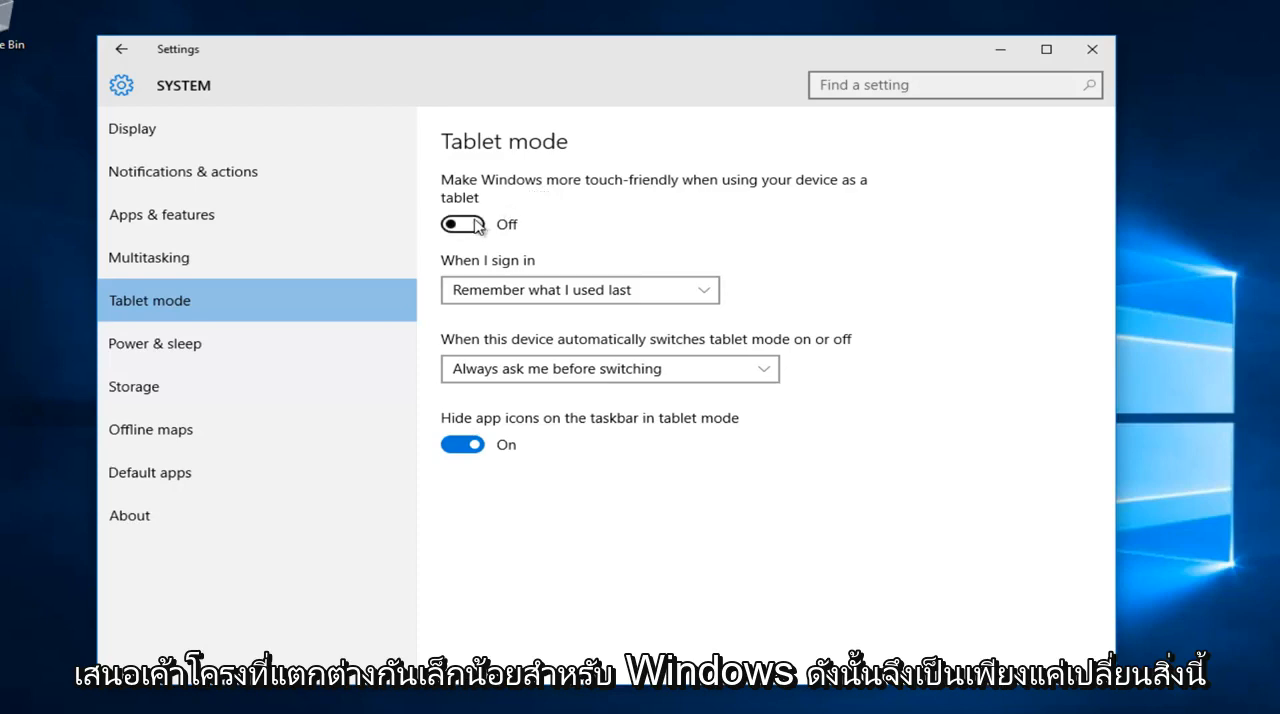
Switch 'Make Windows more touch-friendly' to On, entering full-screen tablet layout.
left_click(462, 224)
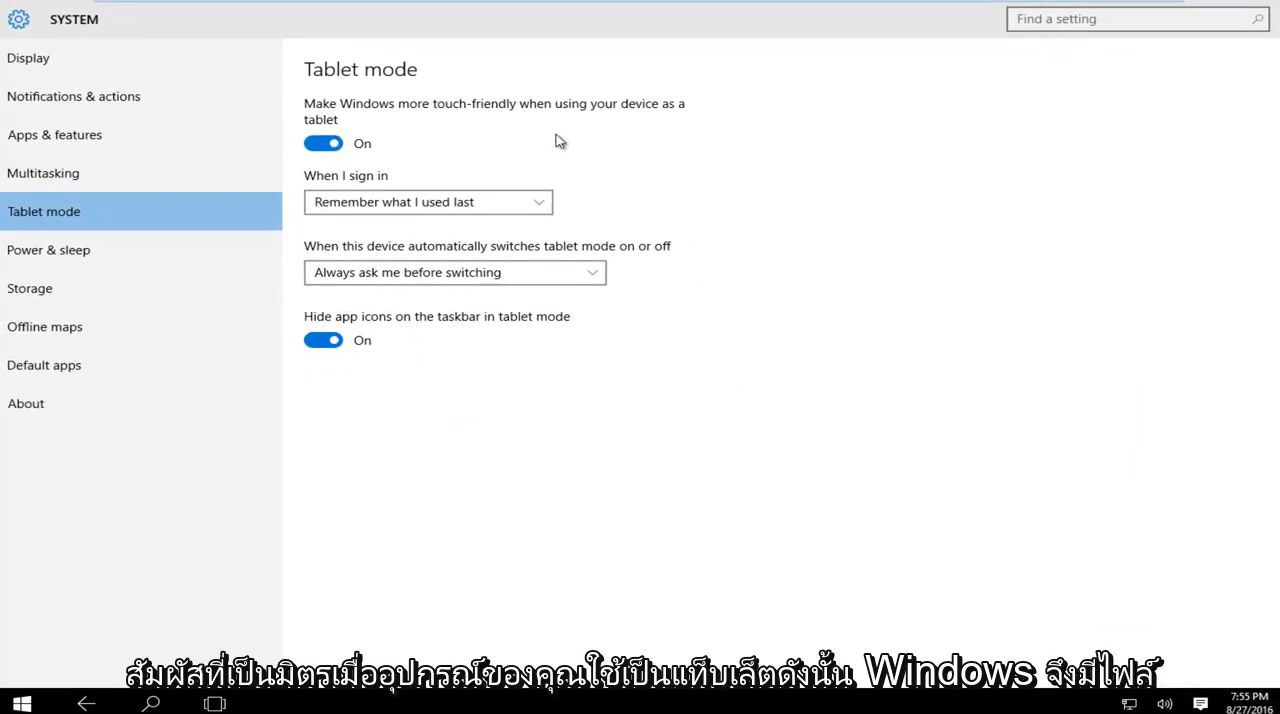
mouse_move(360, 222)
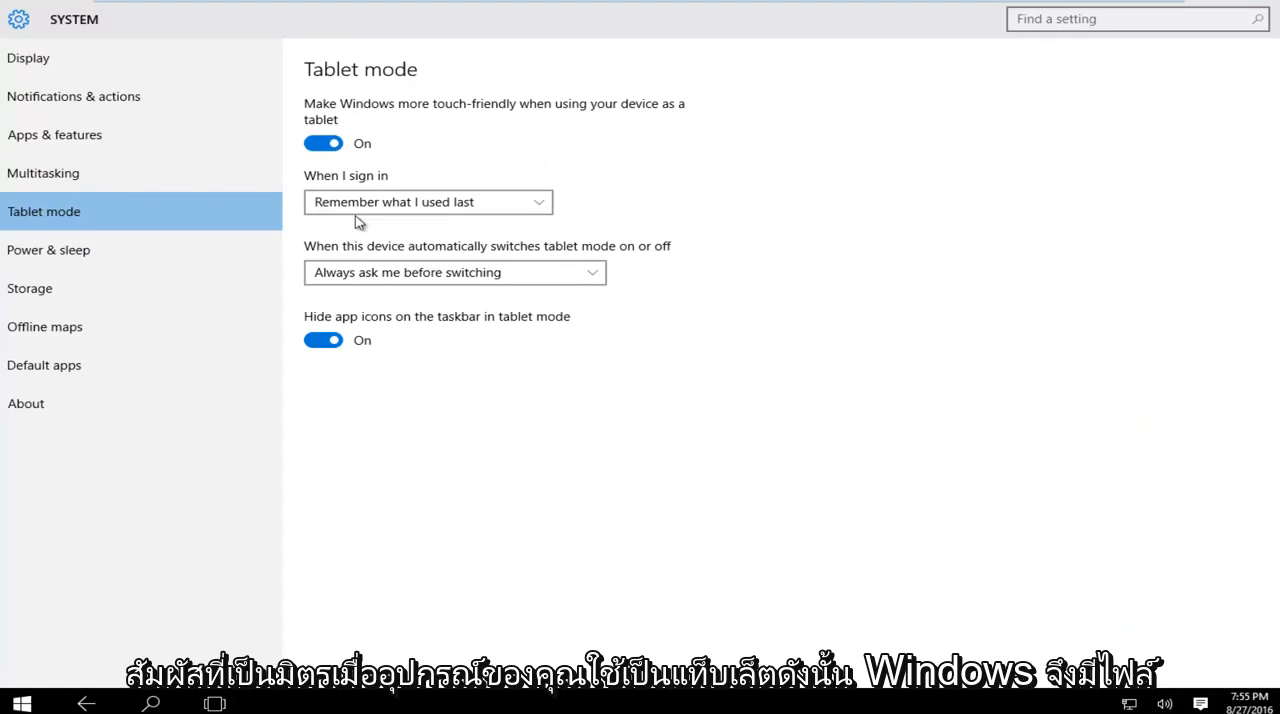
mouse_move(340, 292)
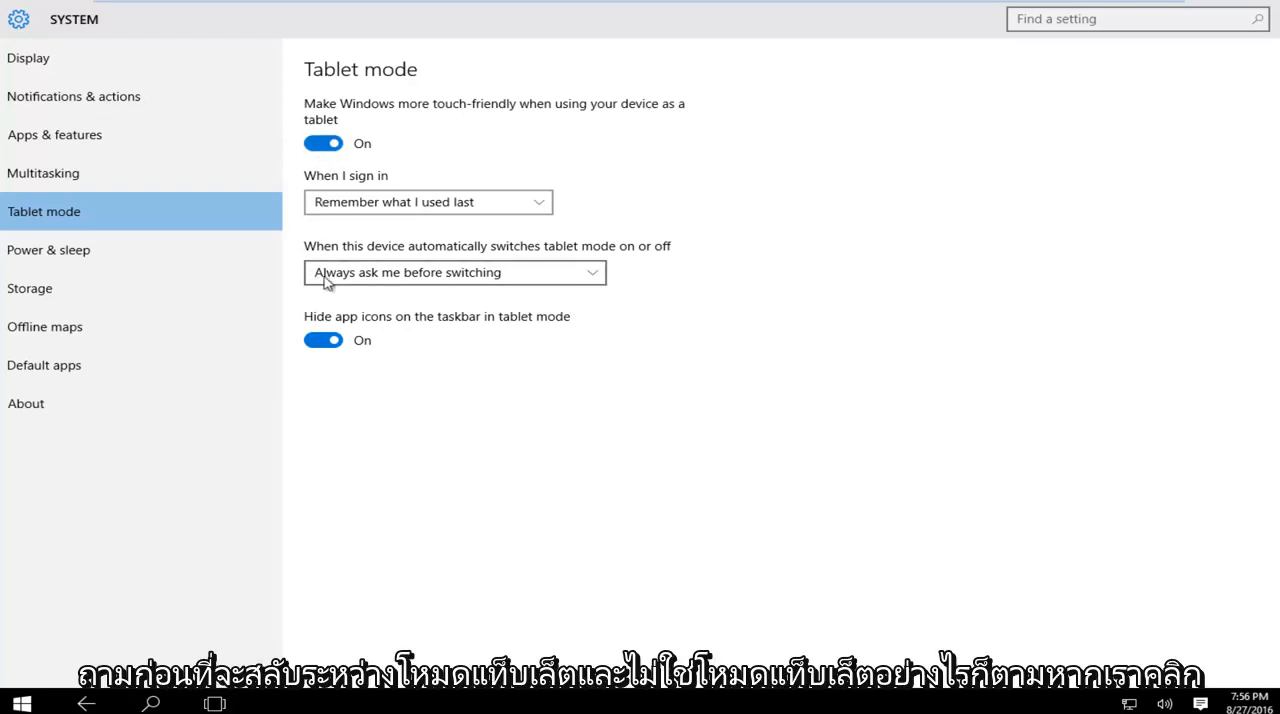
mouse_move(436, 280)
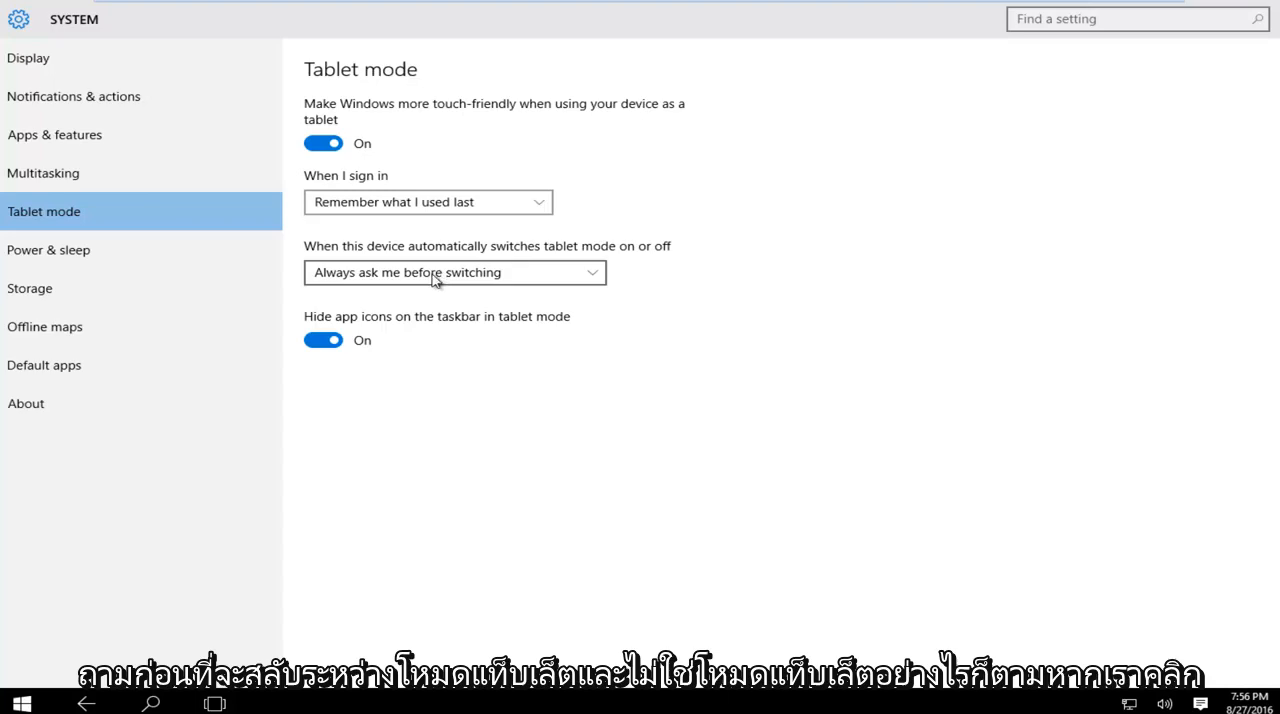
mouse_move(624, 288)
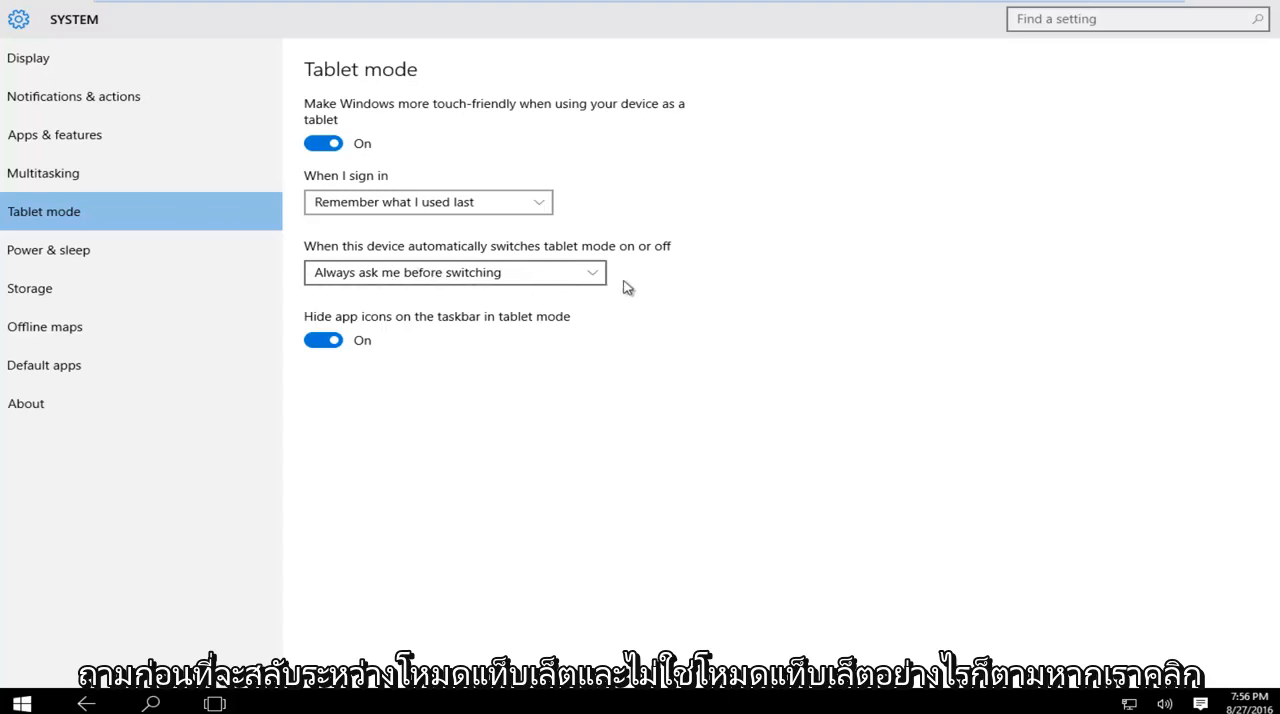
Expand the automatic tablet-mode switching dropdown, leaving 'Always ask me before switching' selected.
left_click(456, 272)
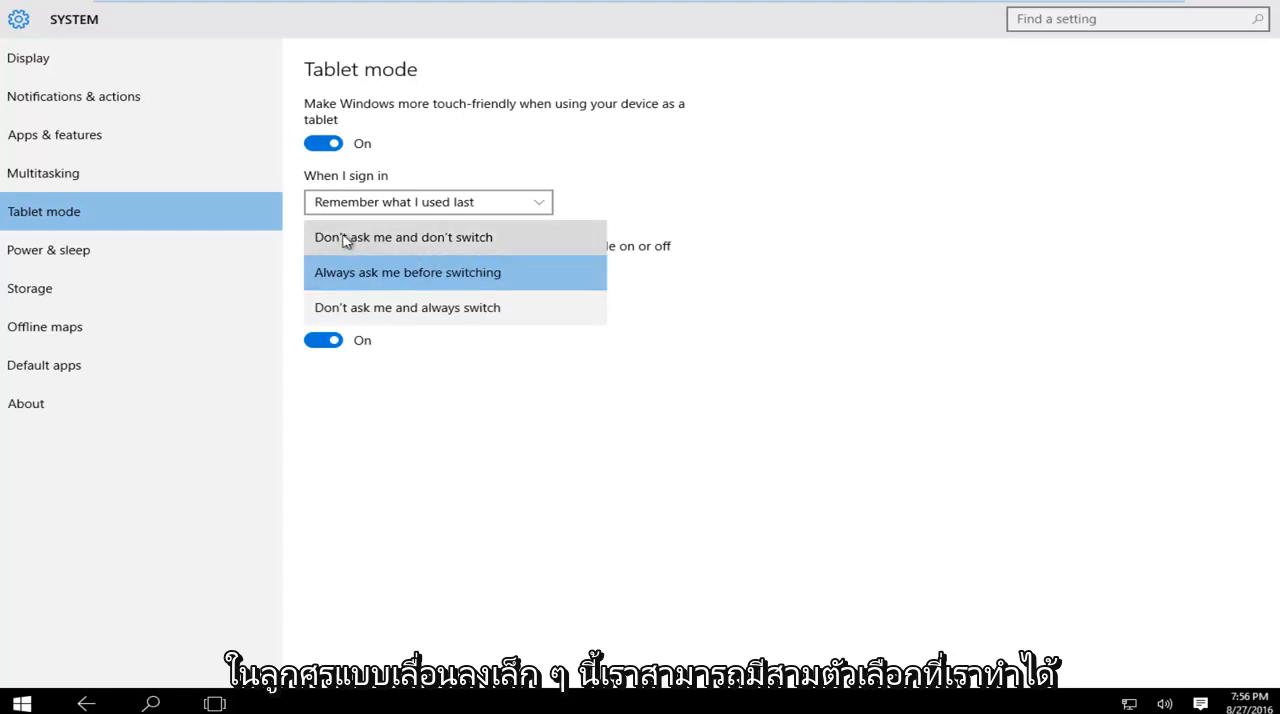
mouse_move(384, 244)
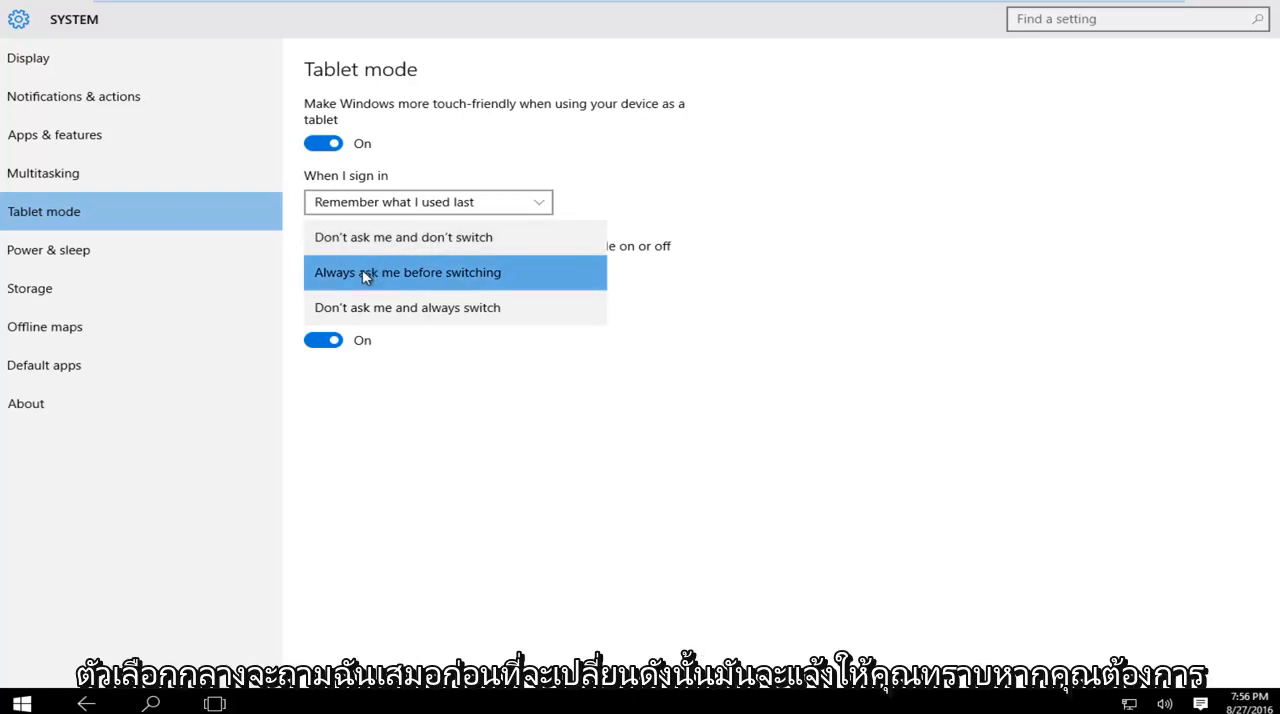
mouse_move(376, 280)
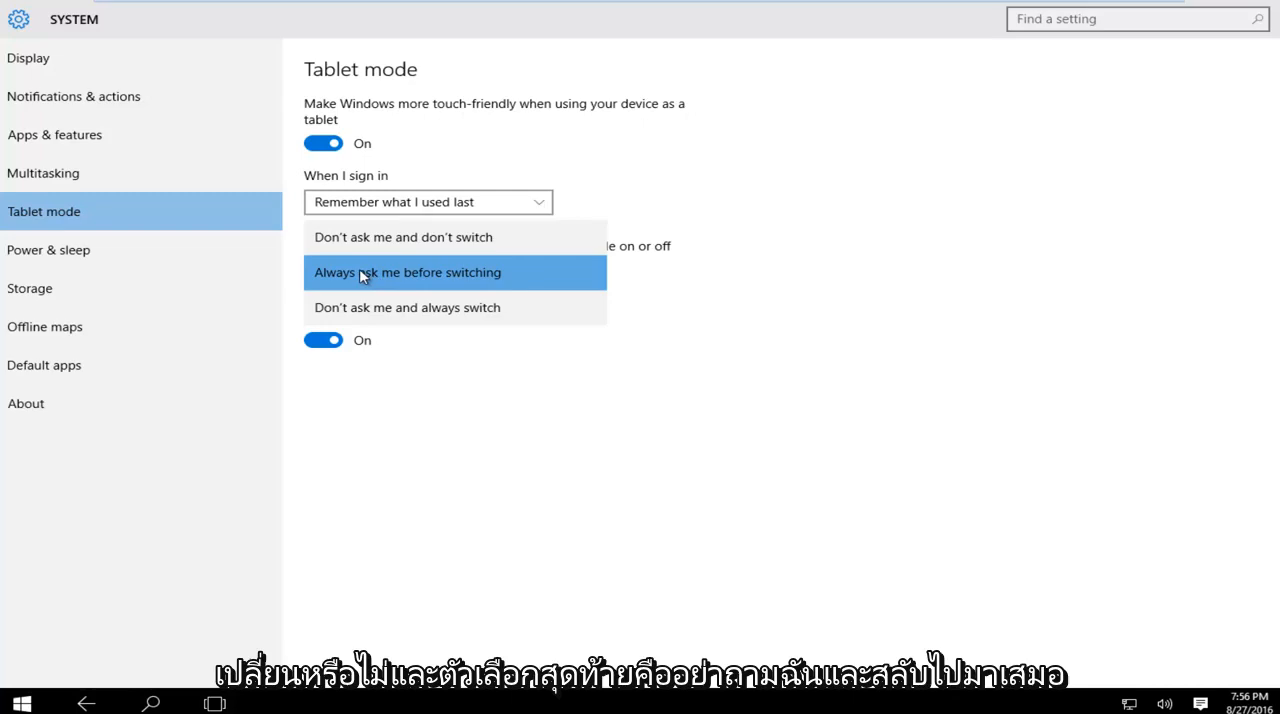
mouse_move(338, 312)
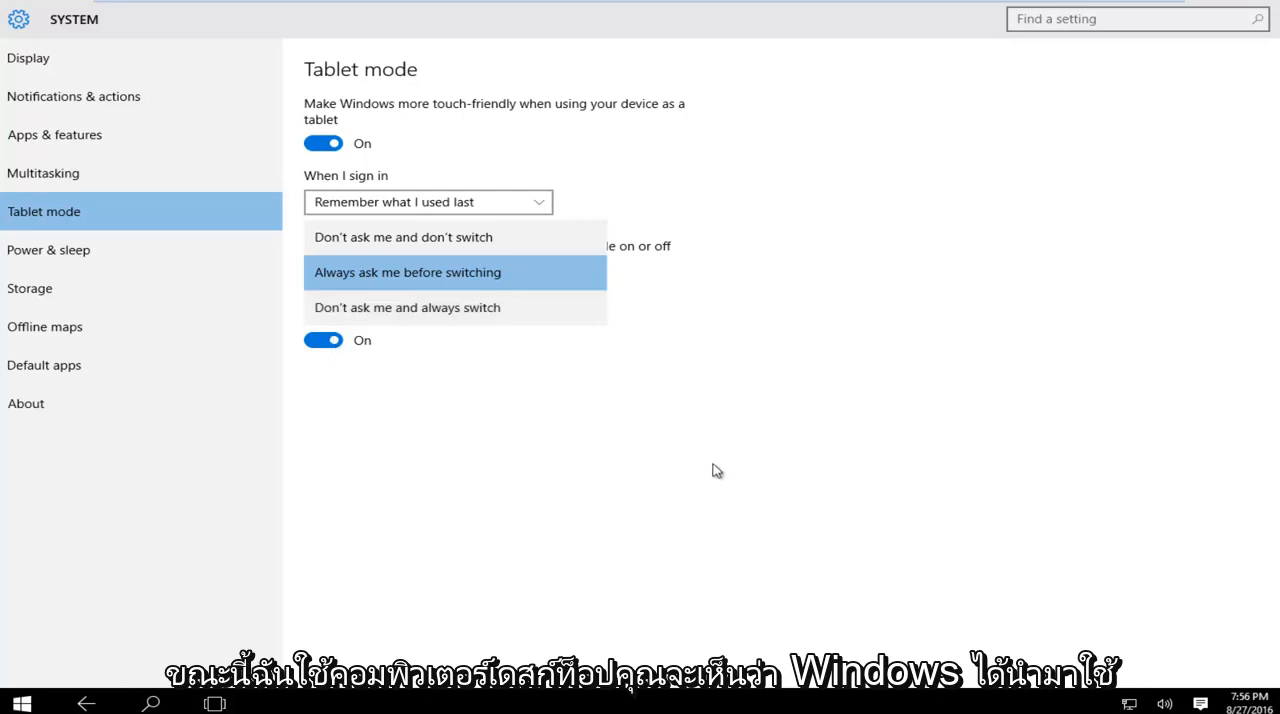
Keep the switching choice unchanged, turn tablet mode Off and close Settings to the desktop.
left_click(408, 272)
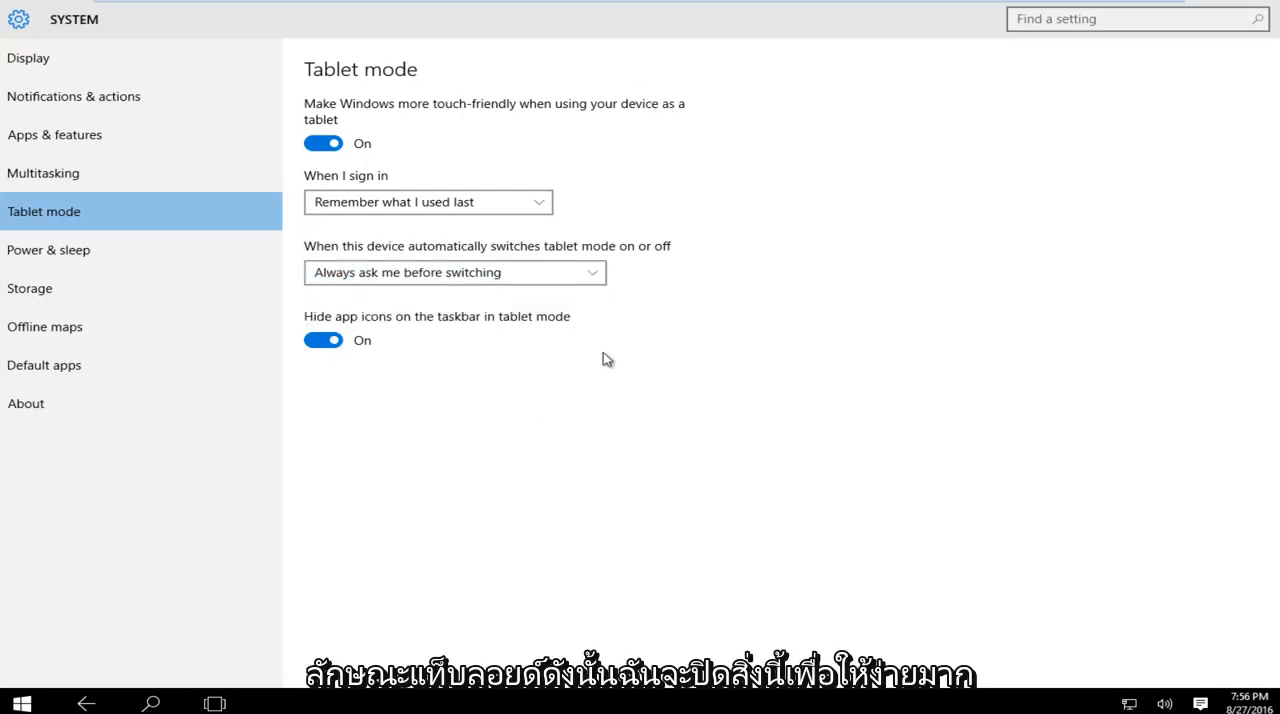
left_click(324, 144)
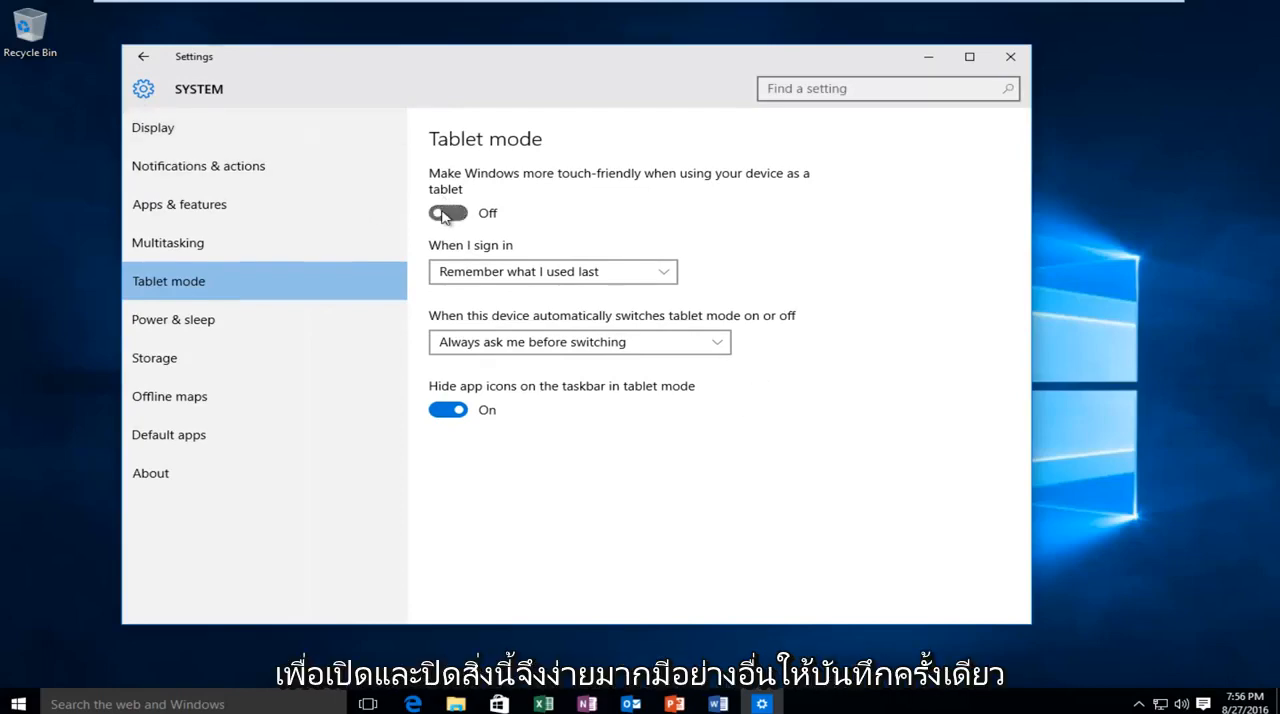
left_click(448, 212)
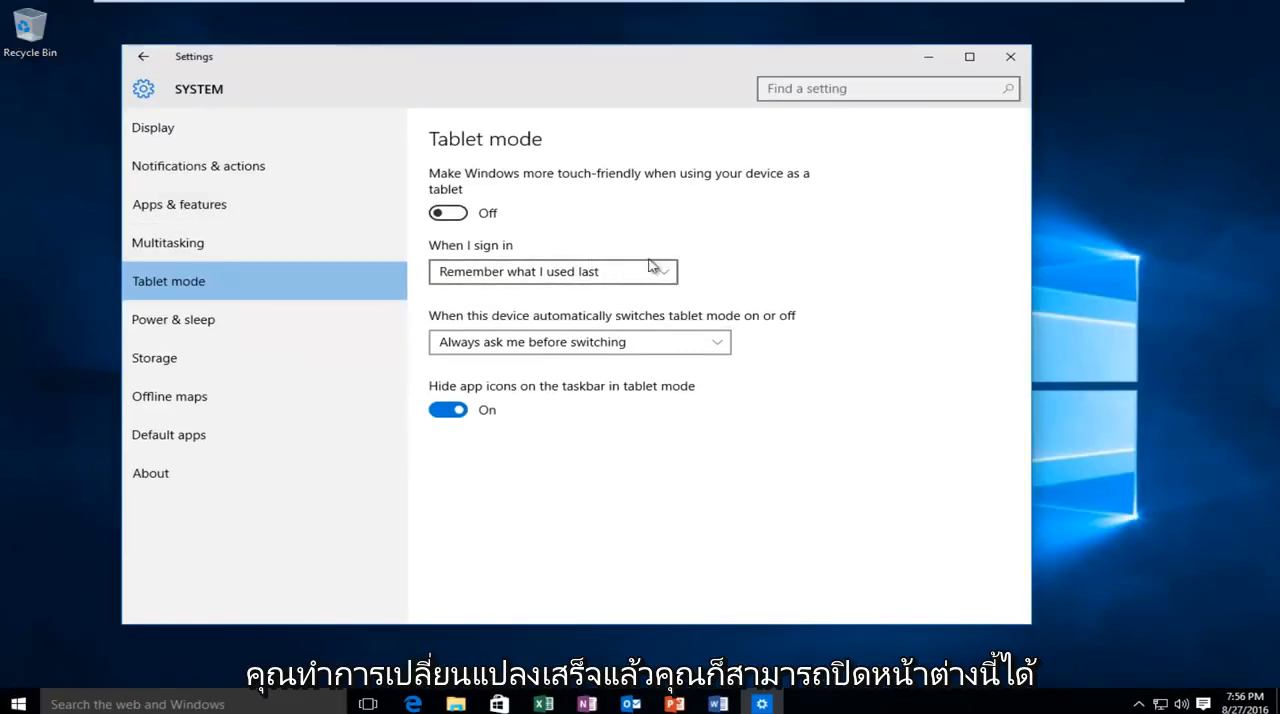
mouse_move(1010, 56)
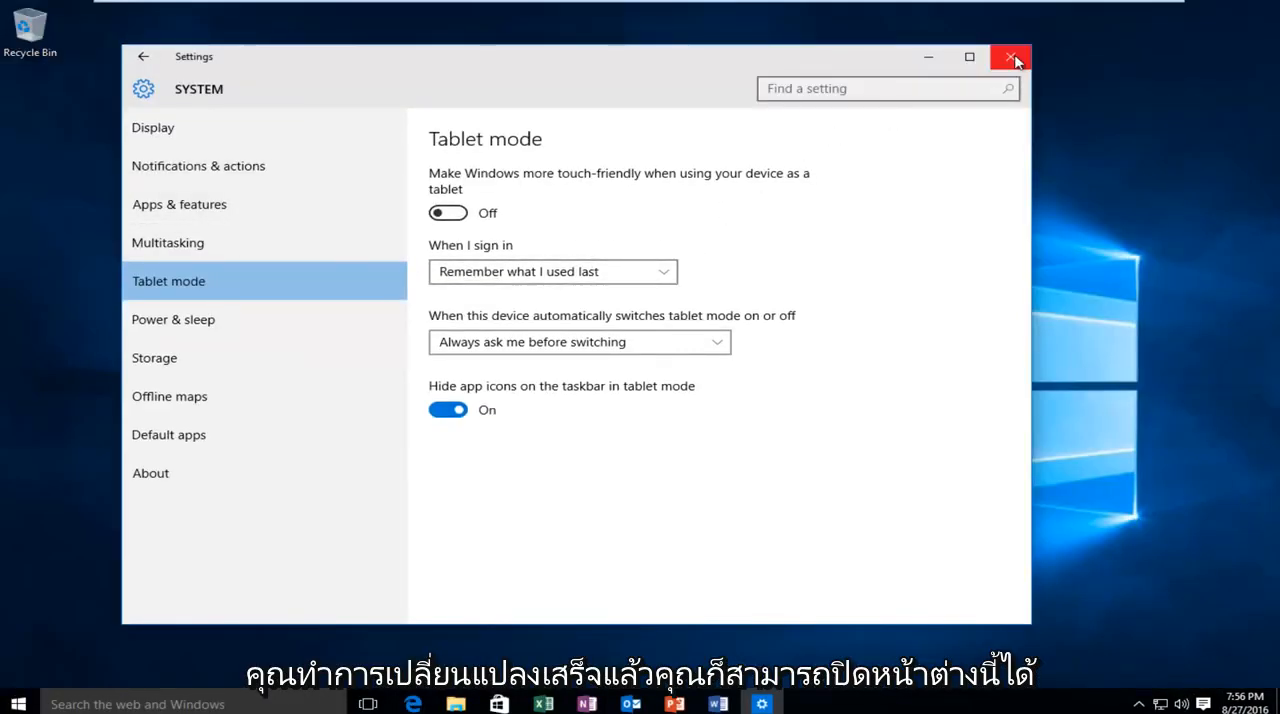
left_click(1012, 56)
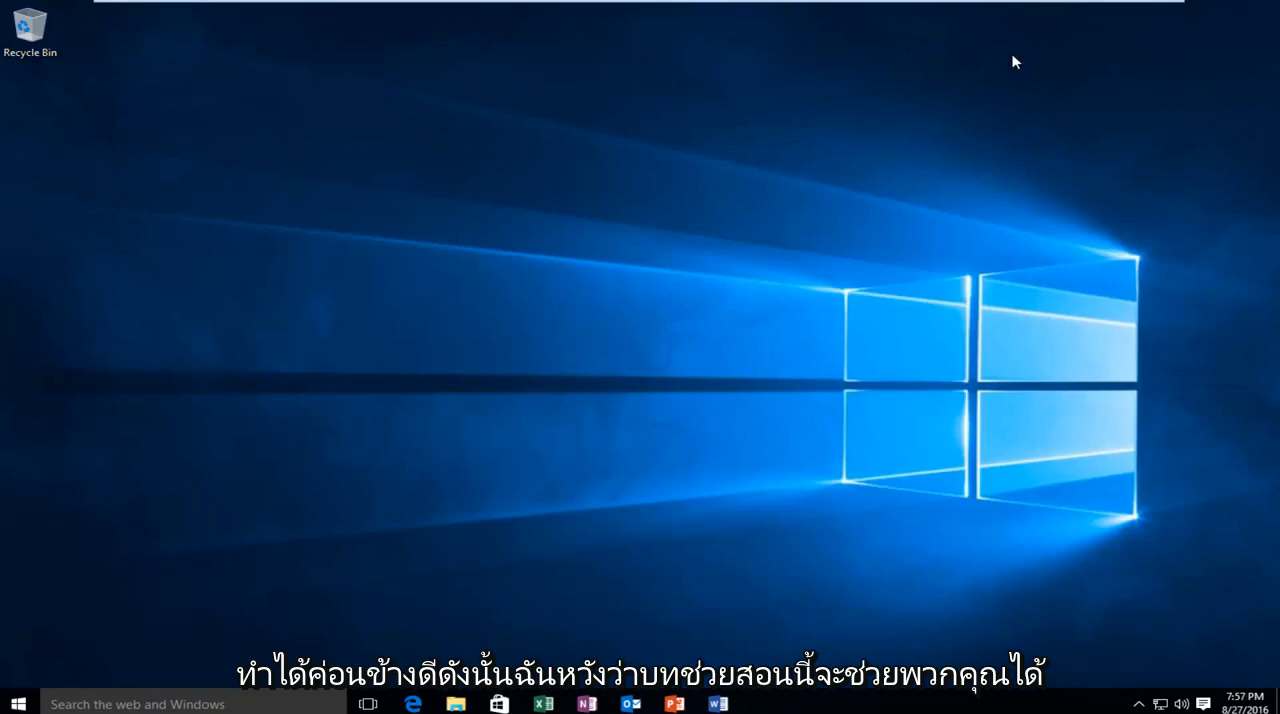